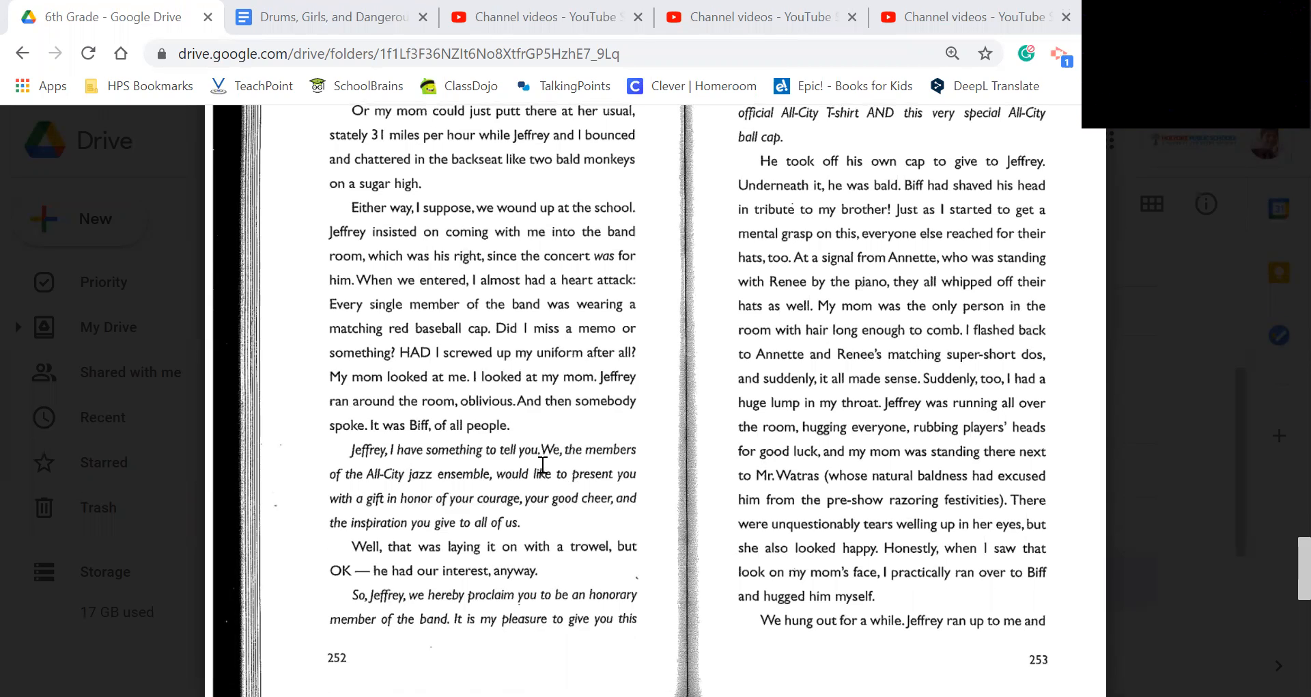
scroll(down, 3)
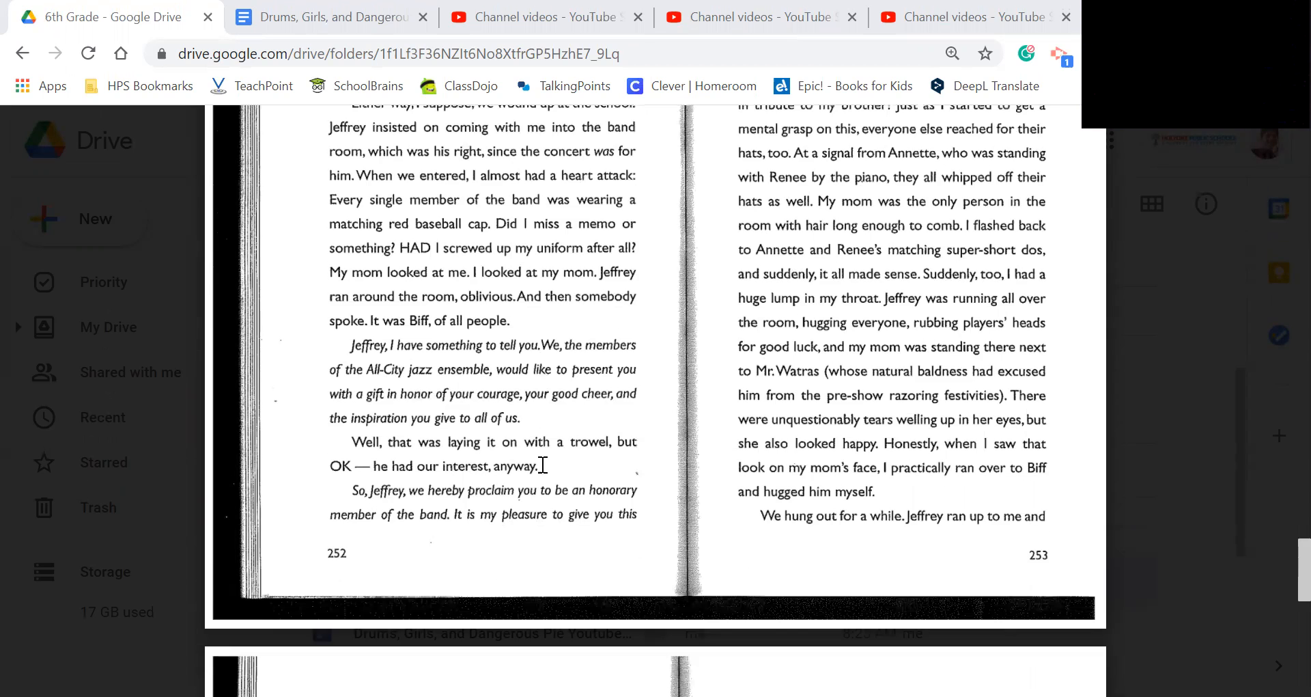
scroll(down, 3)
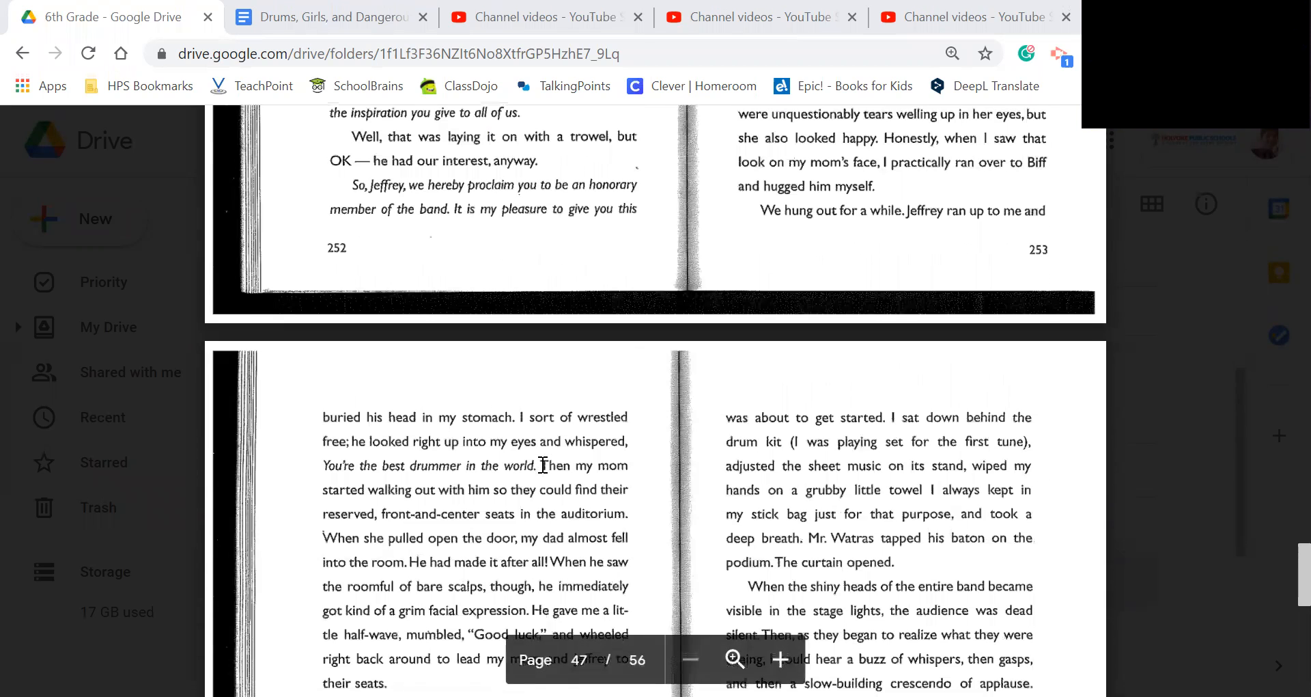
scroll(down, 3)
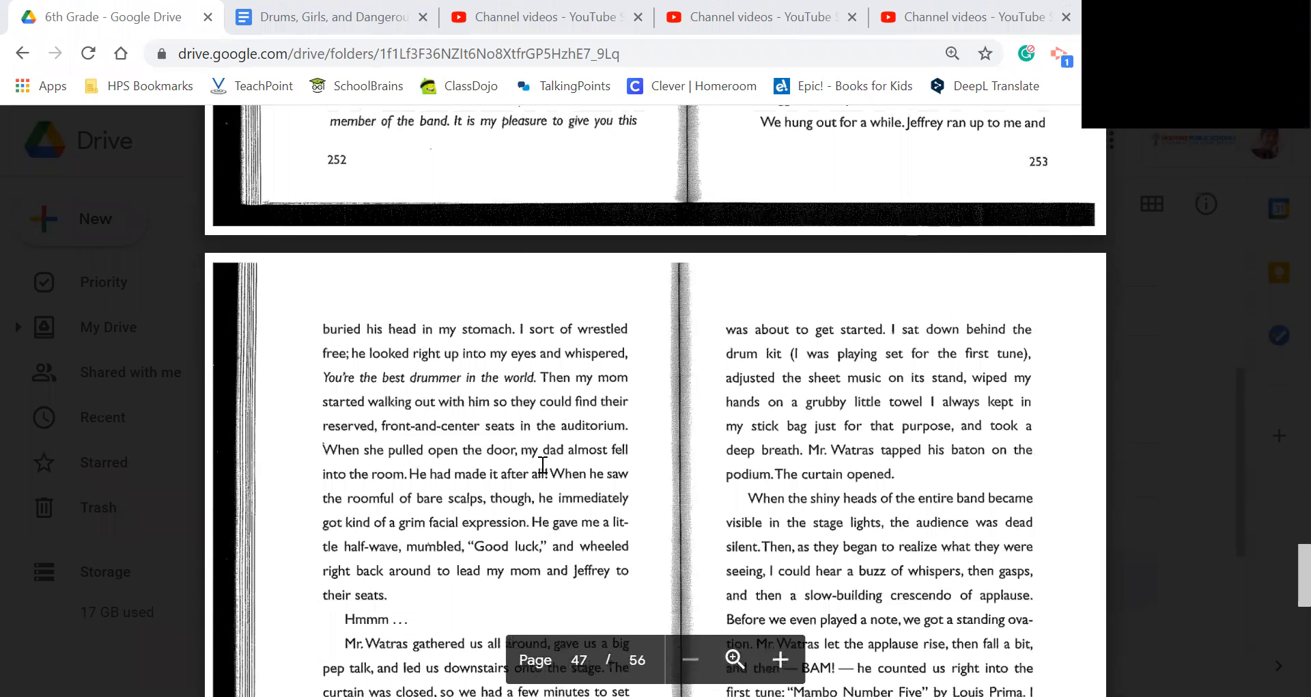
scroll(down, 3)
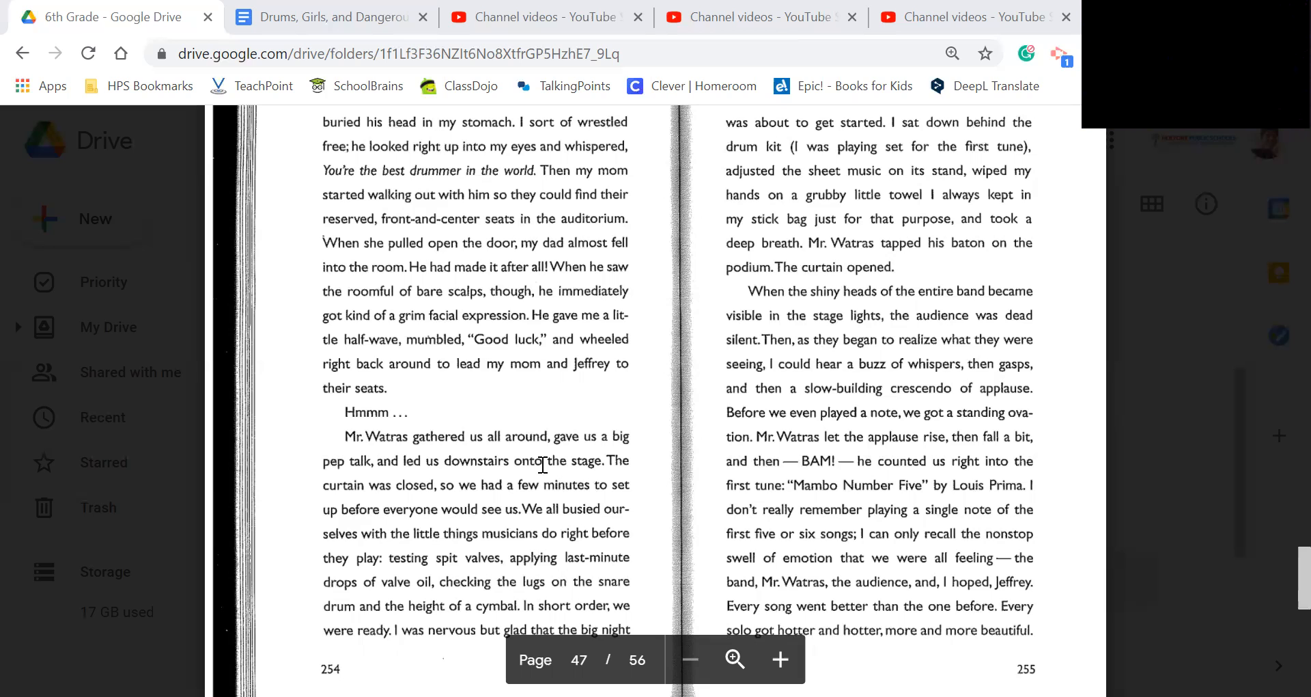
scroll(down, 3)
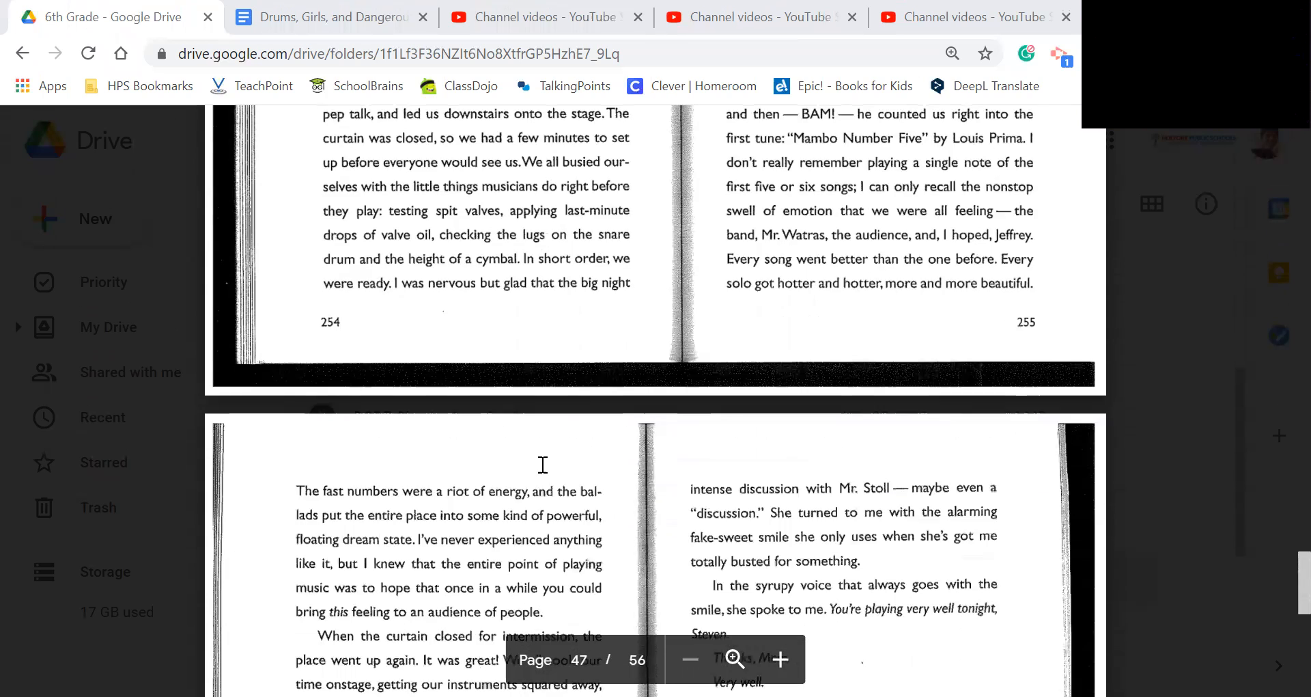
scroll(down, 3)
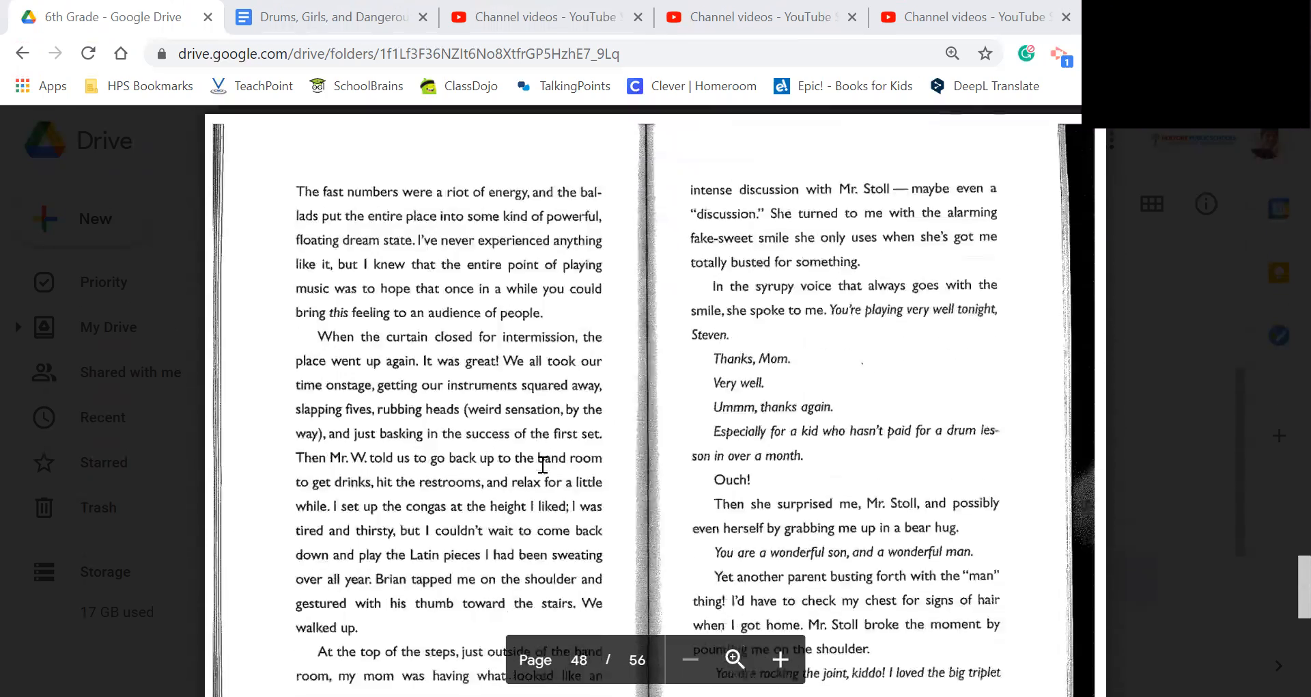
scroll(up, 3)
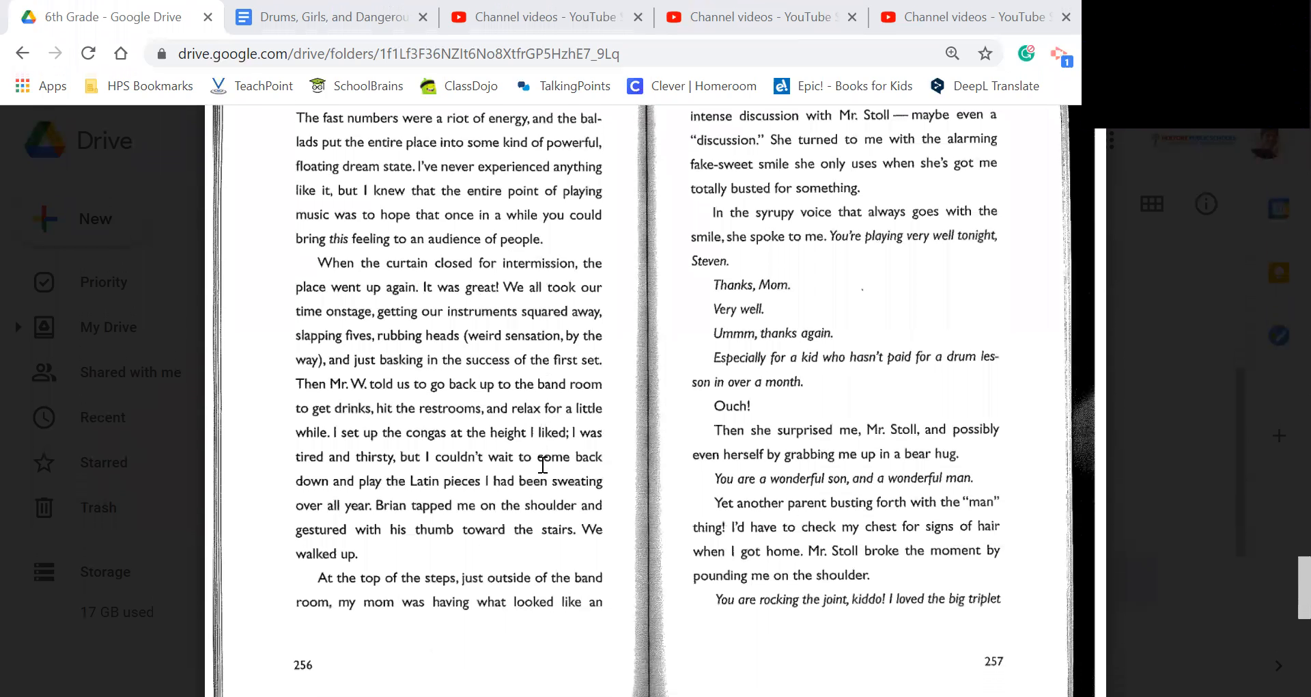
scroll(up, 3)
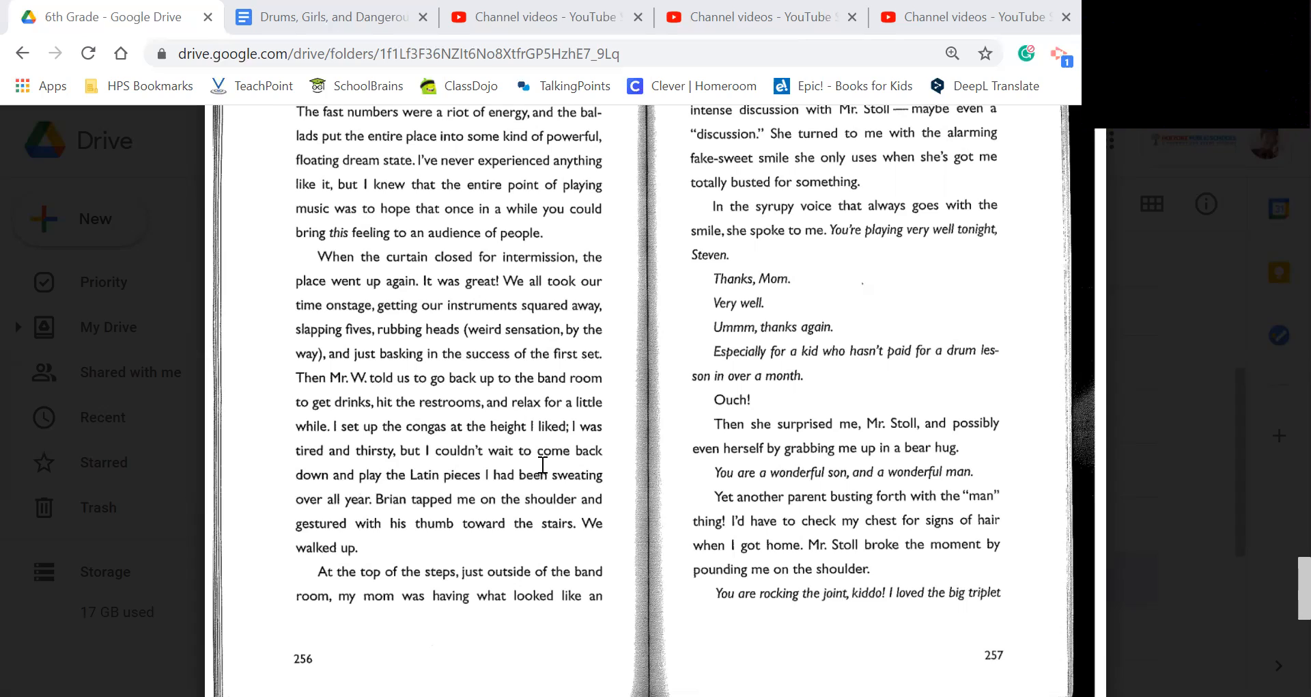
mouse_move(673, 428)
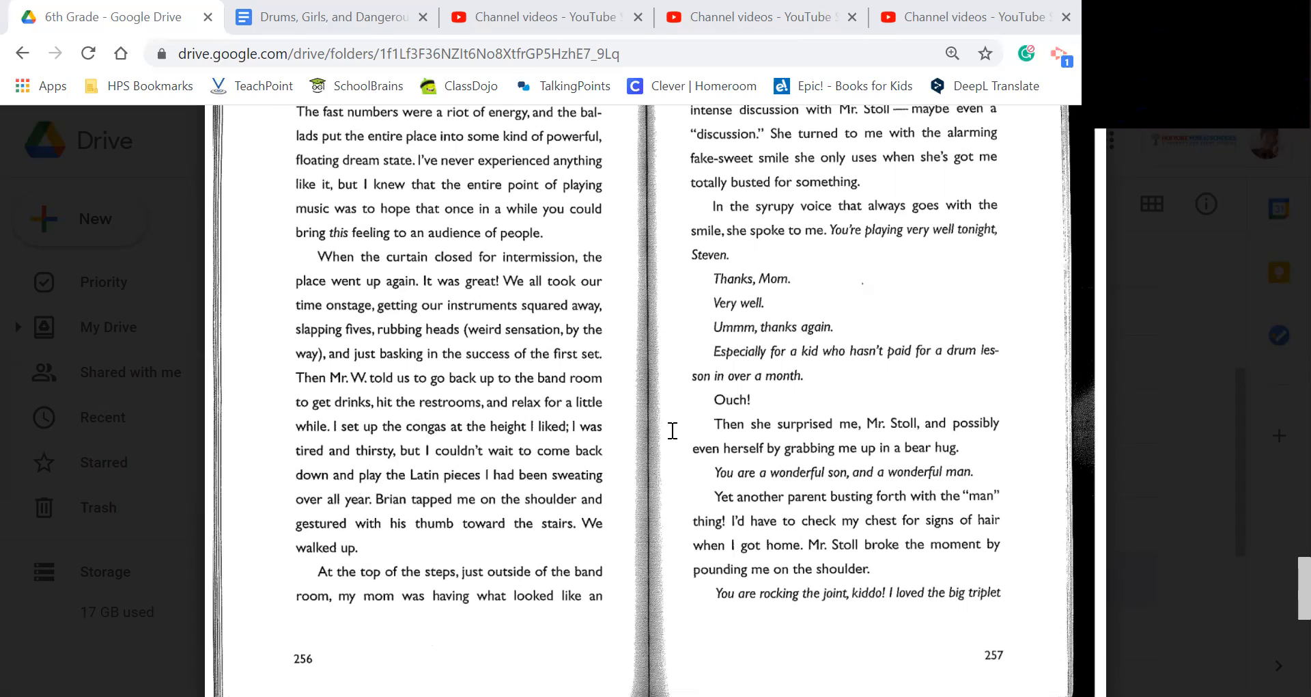
scroll(down, 3)
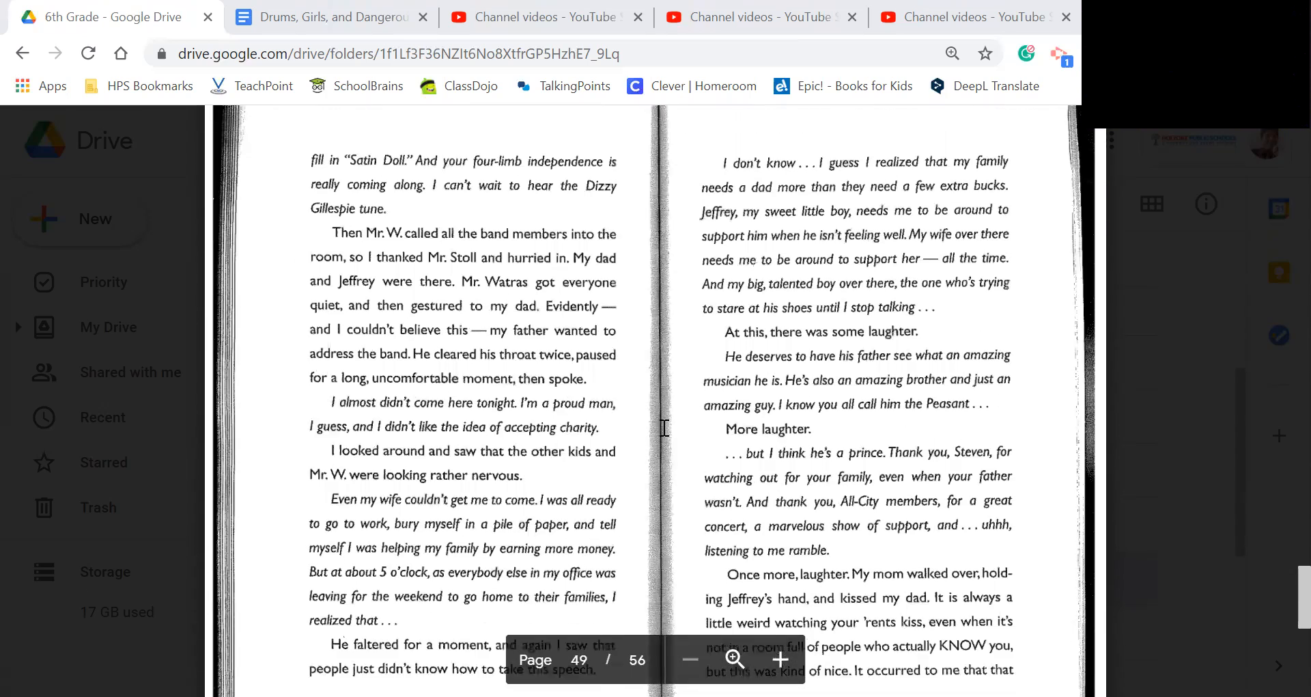
scroll(up, 3)
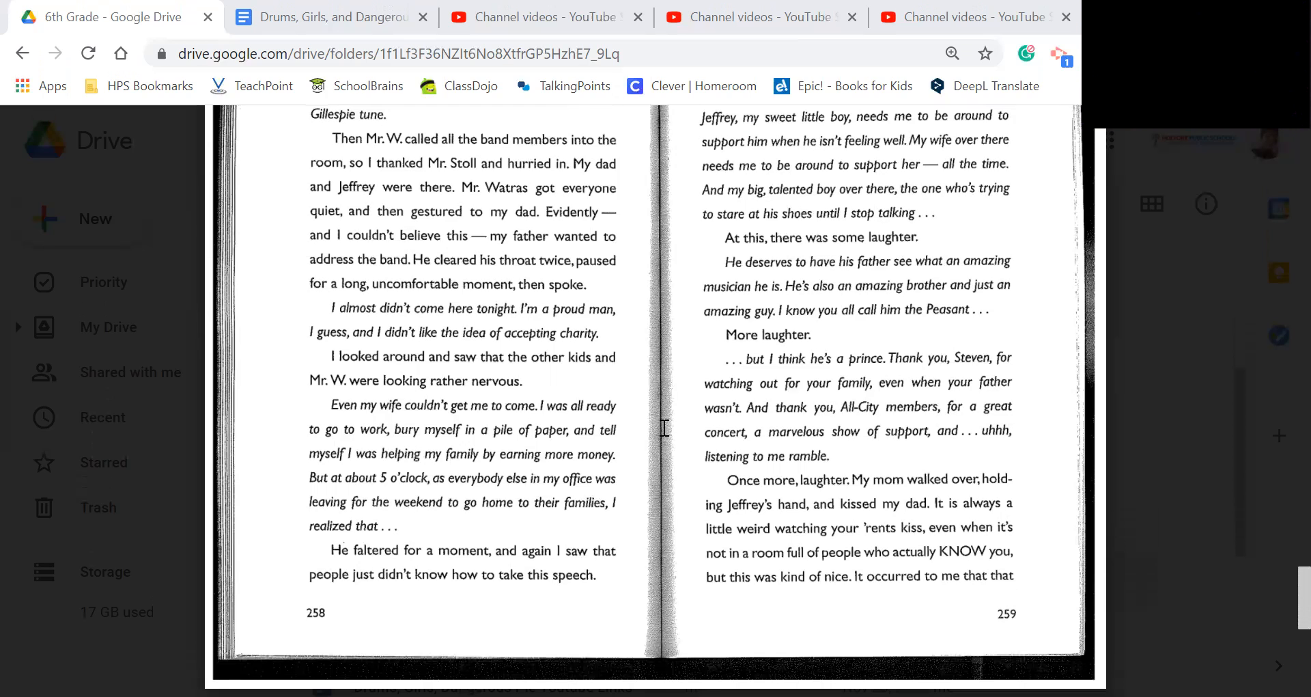
scroll(down, 3)
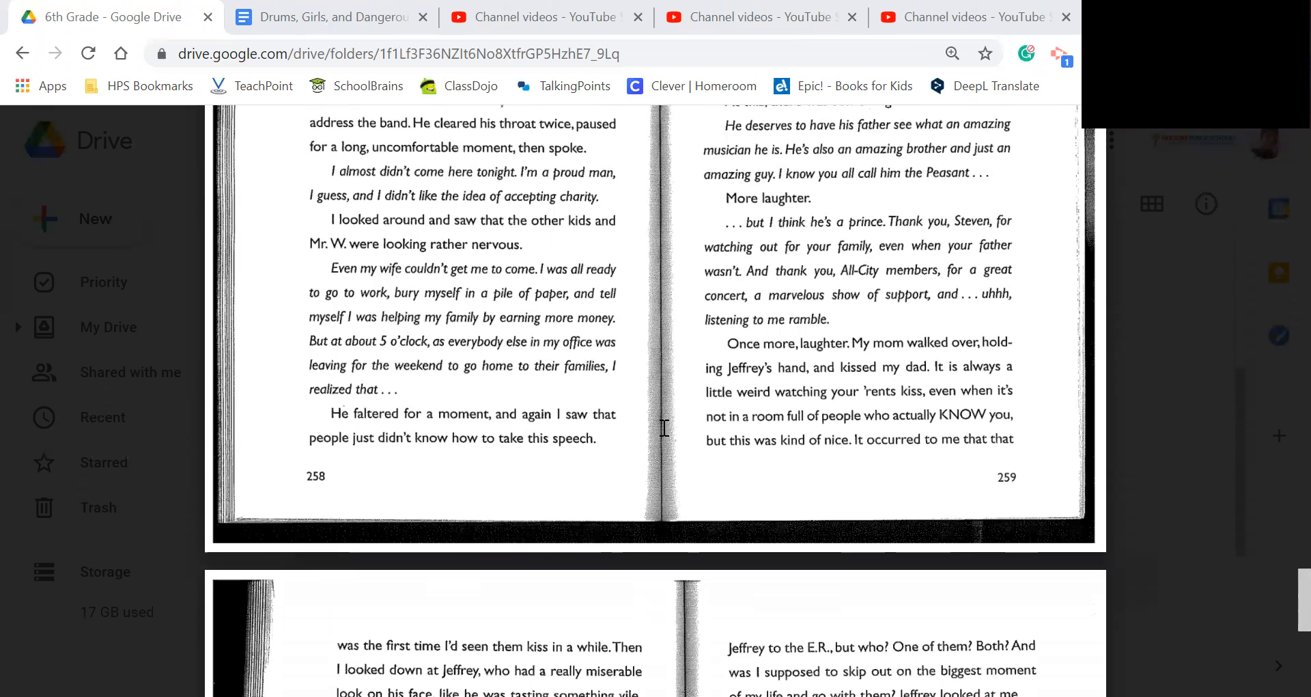
scroll(down, 3)
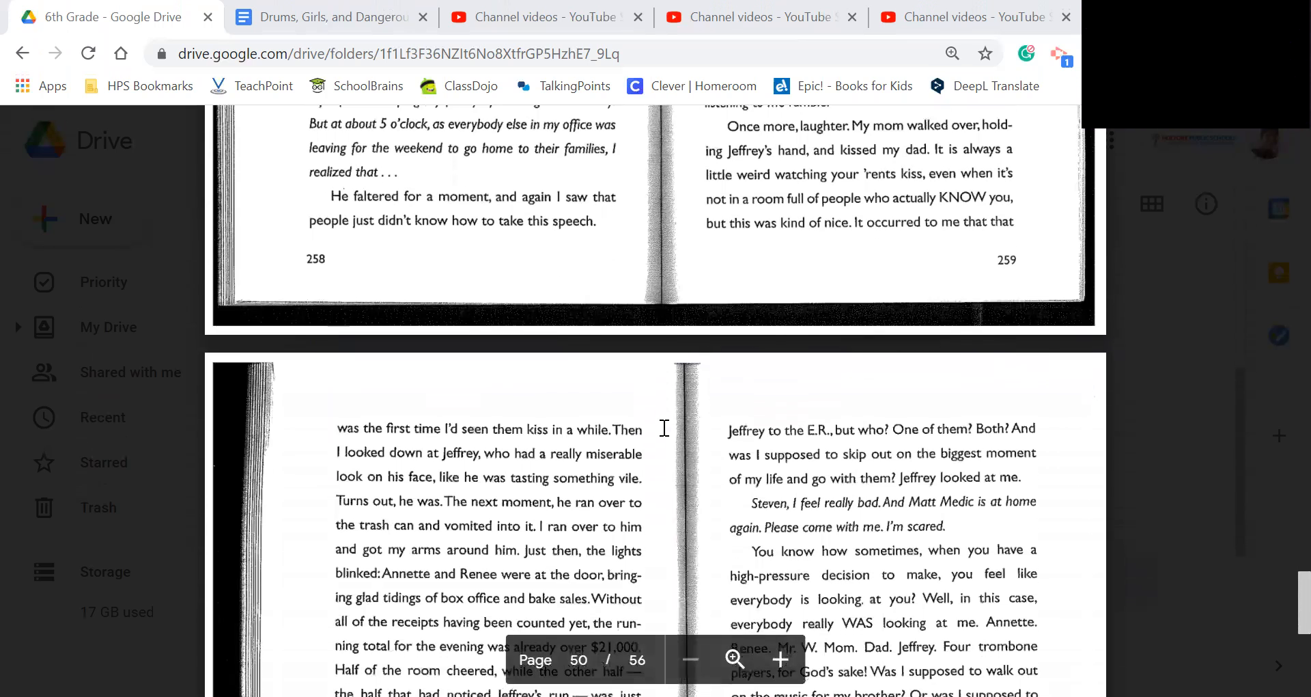
scroll(down, 3)
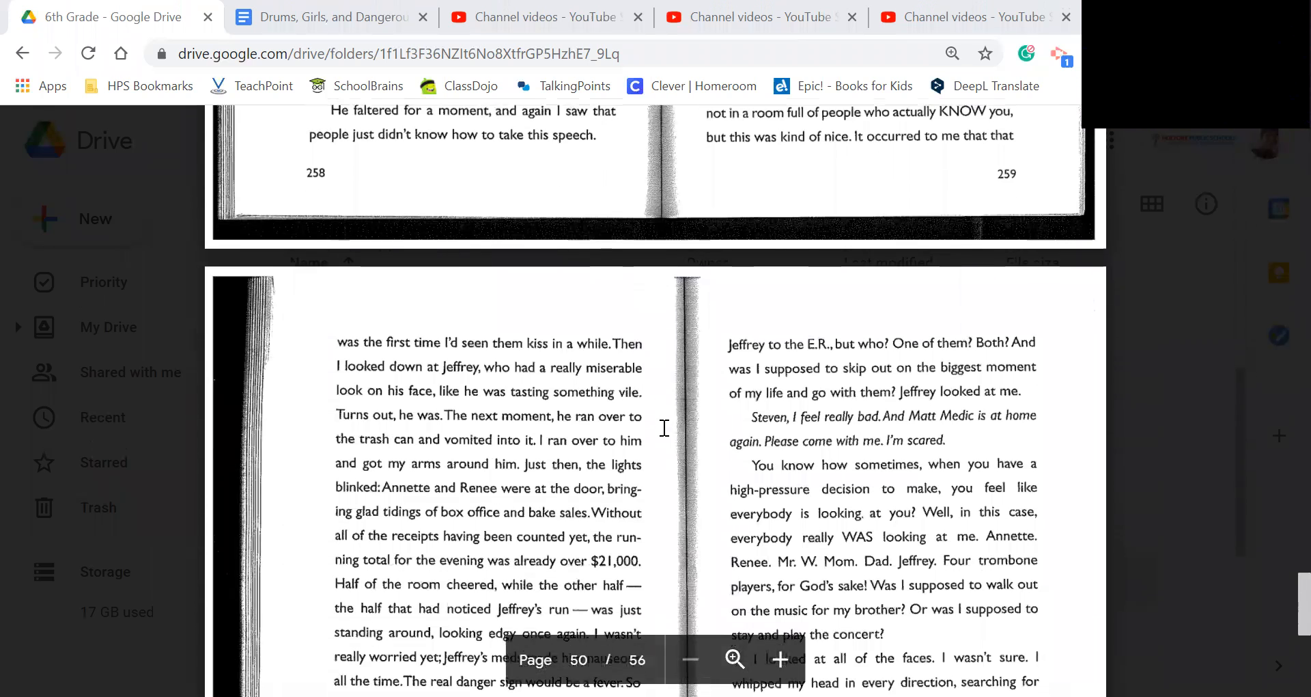
scroll(down, 3)
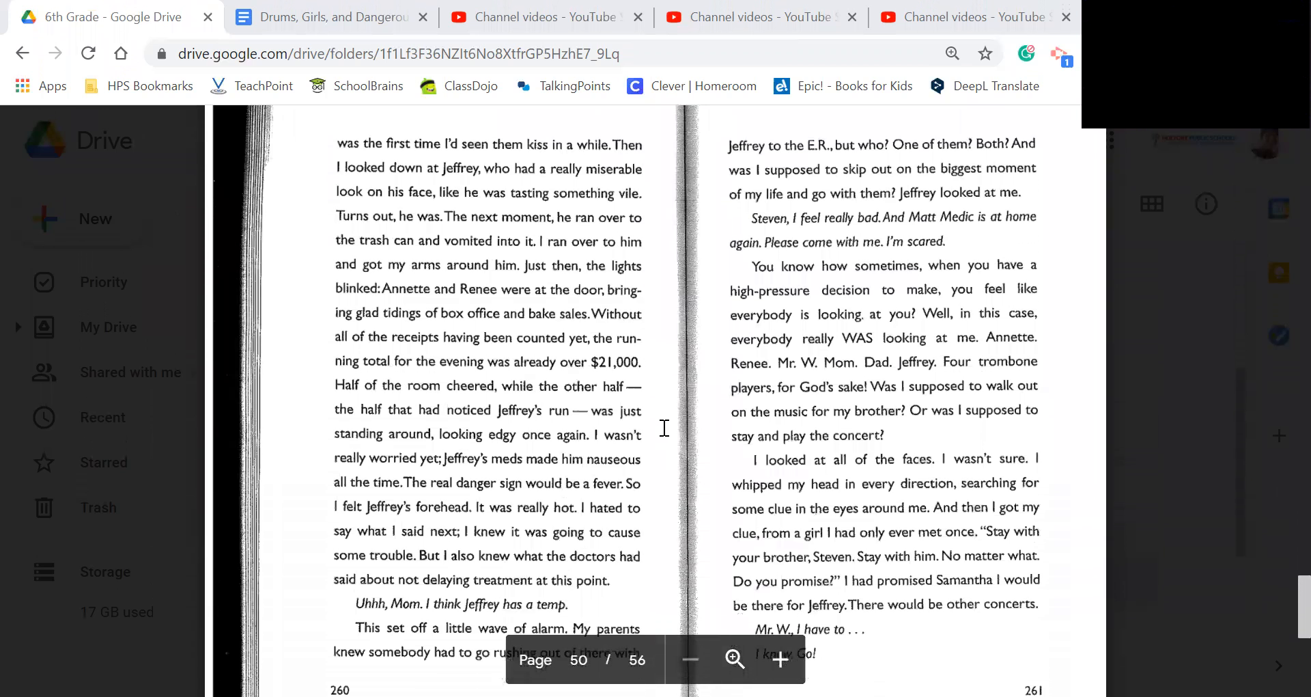
scroll(up, 3)
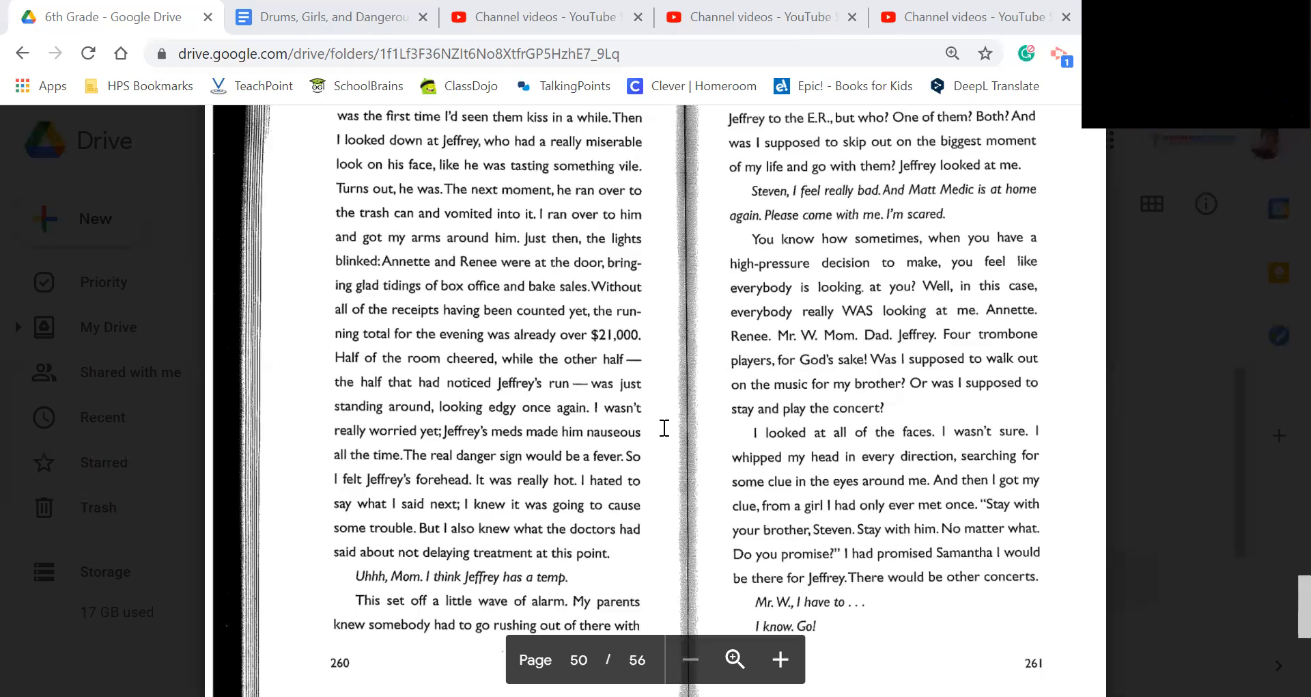
scroll(down, 3)
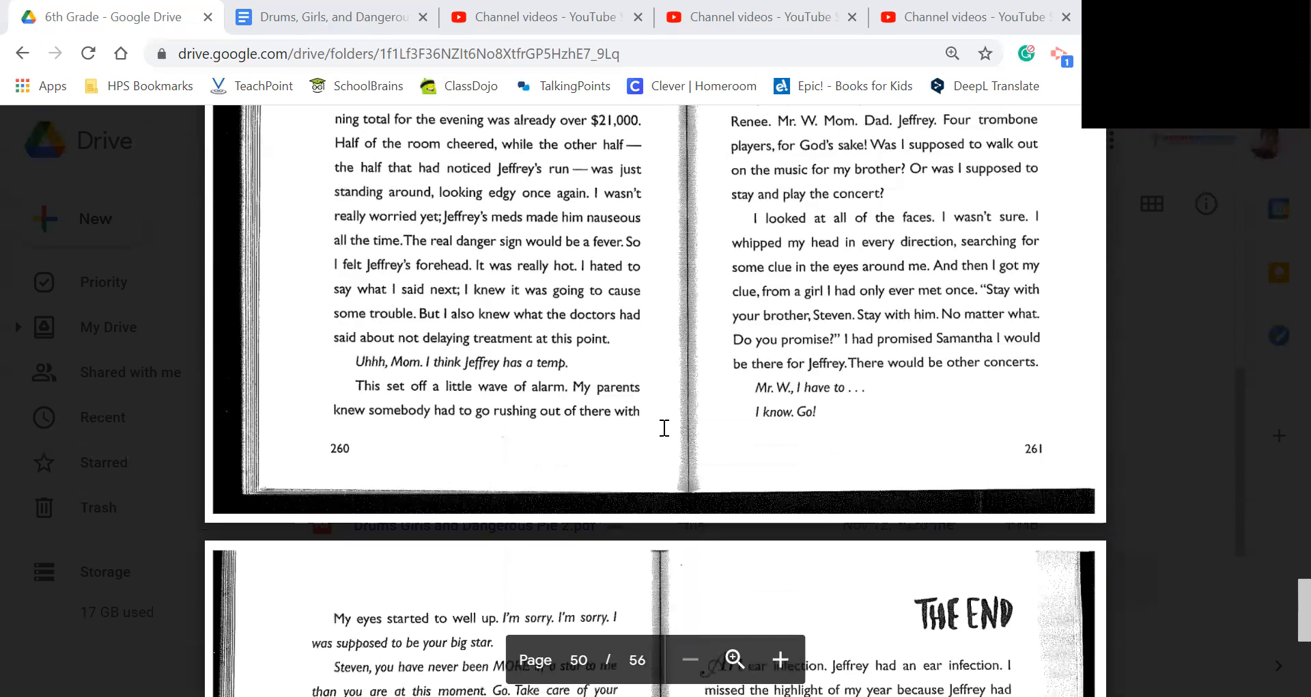
scroll(down, 3)
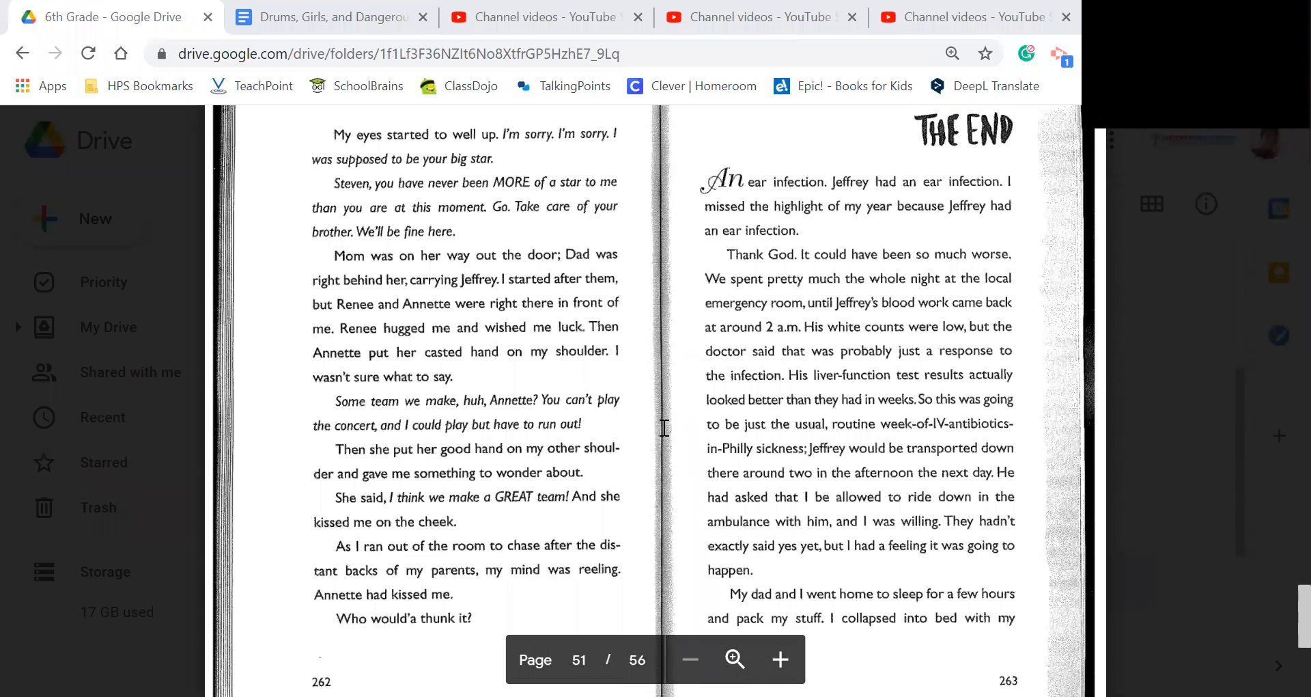